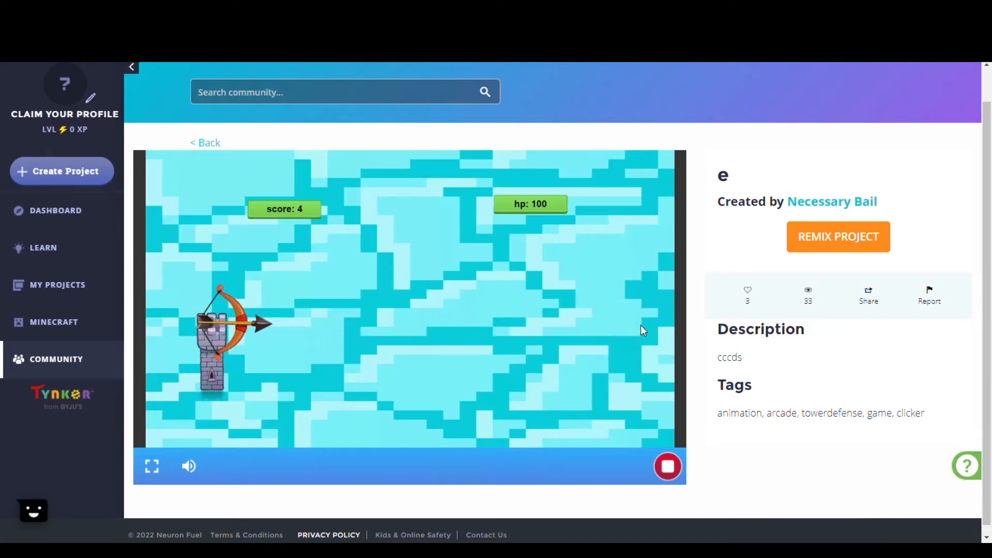
View the tower-defense game's Arrow and actor character scripts, then leave its editor.
{"action": "left_click", "coordinate": [838, 237]}
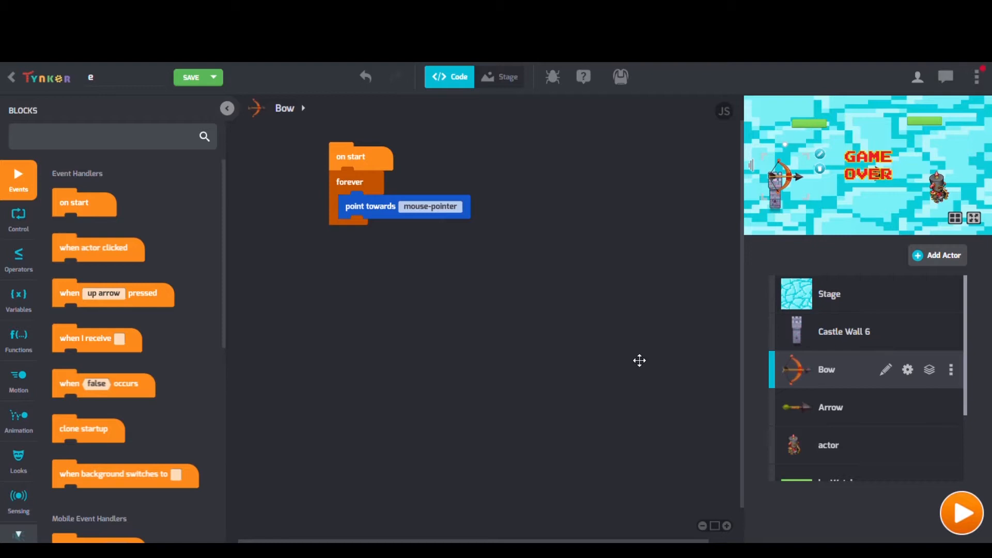
{"action": "mouse_move", "coordinate": [831, 407]}
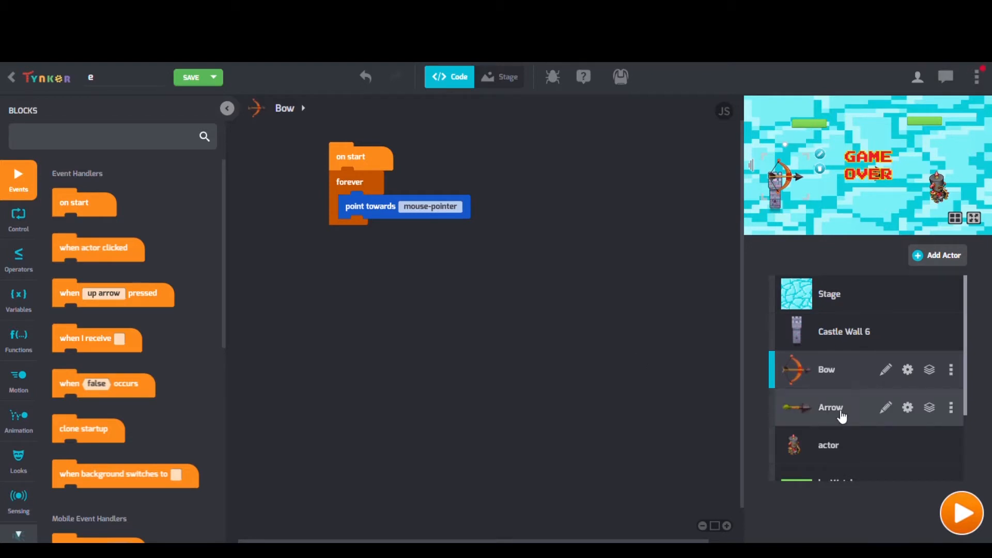
{"action": "left_click", "coordinate": [831, 407]}
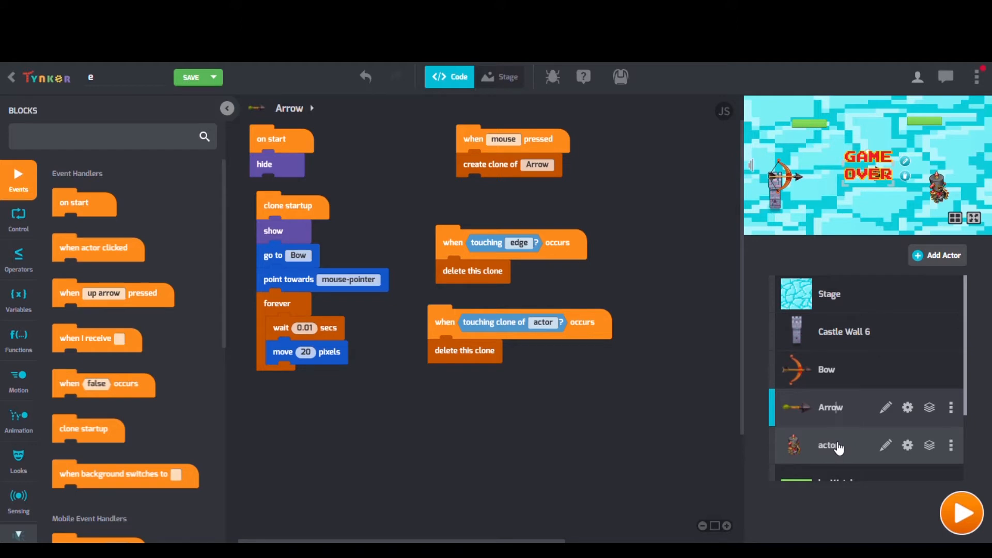
{"action": "left_click", "coordinate": [829, 445]}
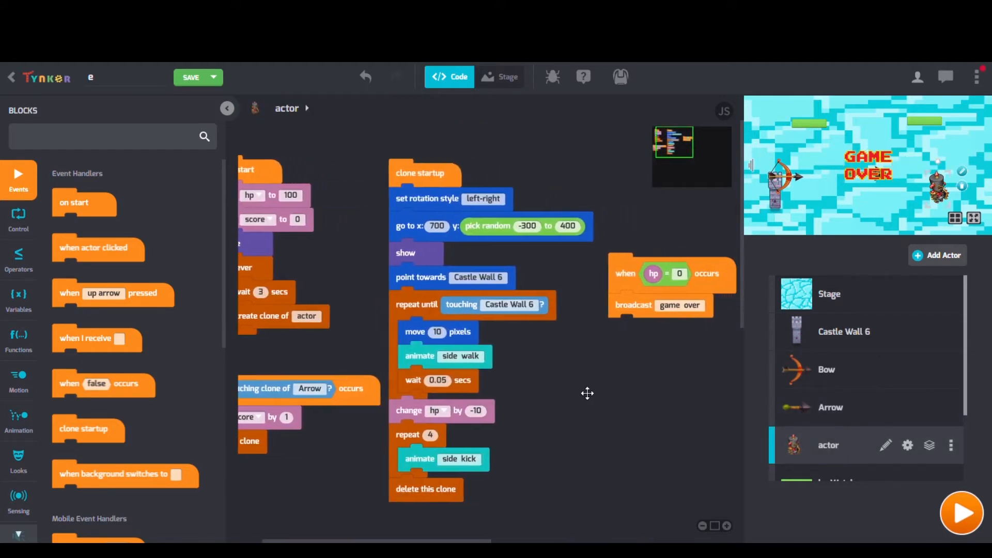
{"action": "left_click", "coordinate": [961, 512]}
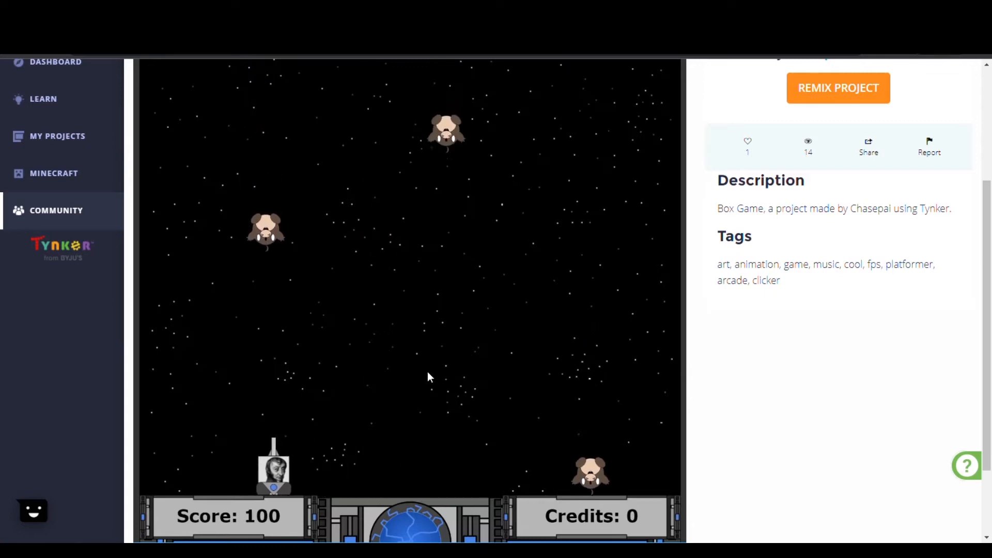
Read through Box Game's Player actor scripts, then leave its editor.
{"action": "left_click", "coordinate": [838, 87]}
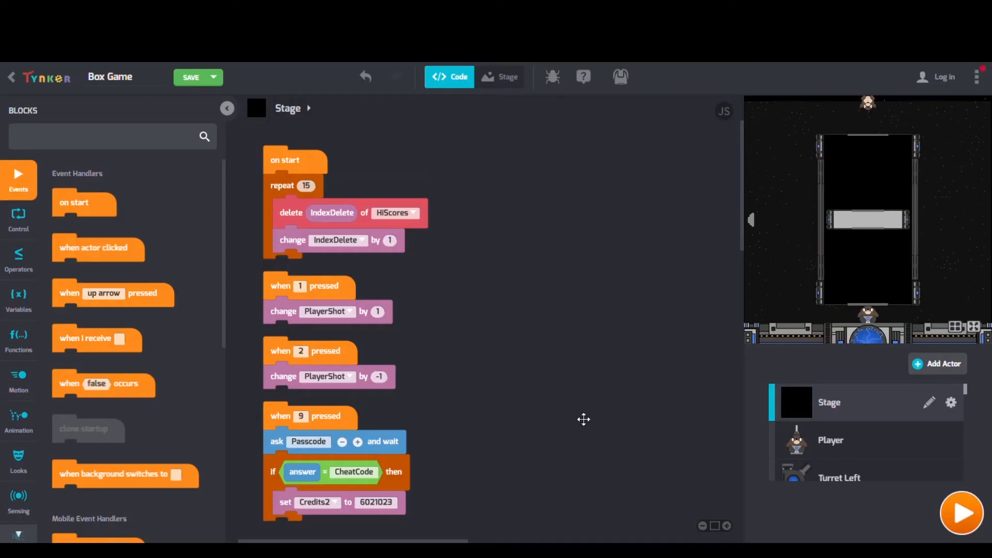
{"action": "mouse_move", "coordinate": [587, 428]}
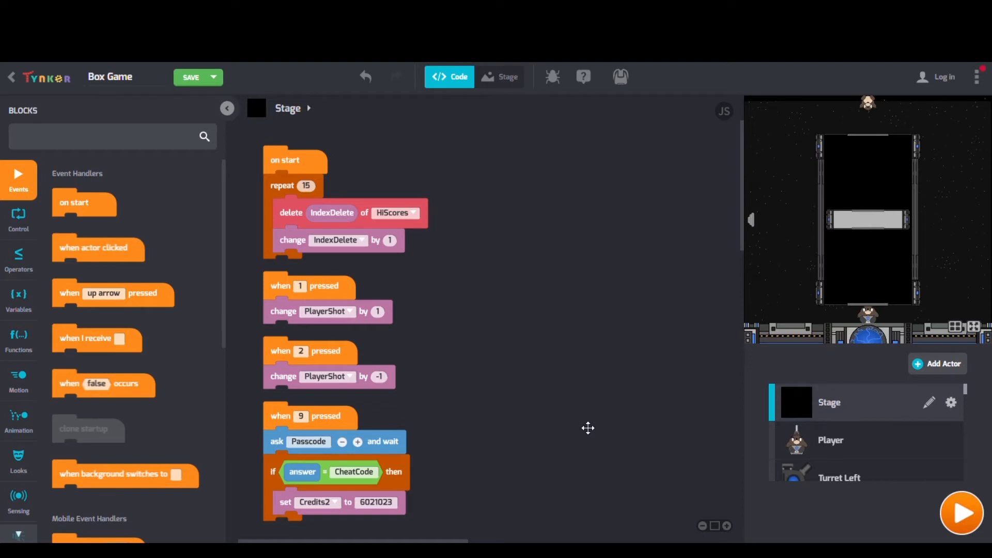
{"action": "mouse_move", "coordinate": [831, 440]}
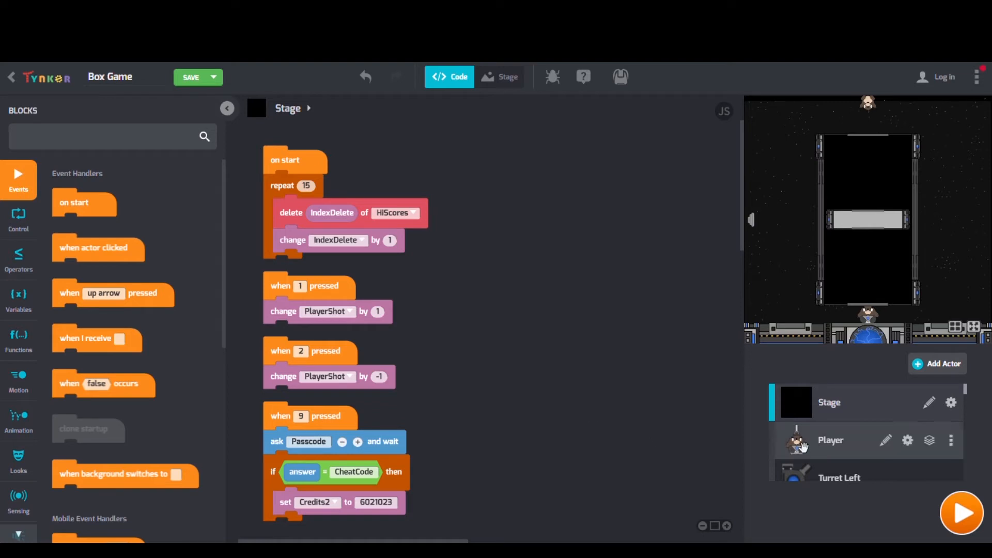
{"action": "left_click", "coordinate": [831, 441]}
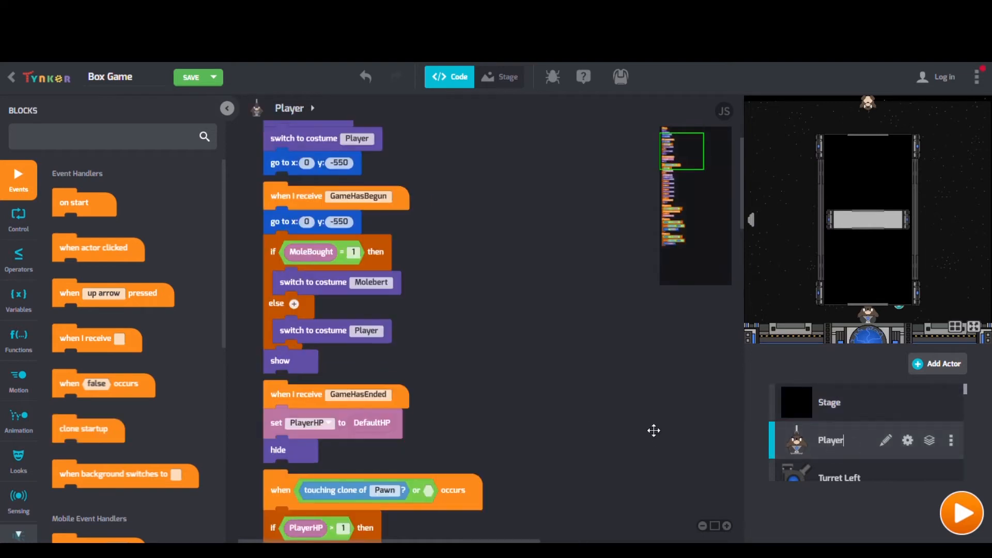
{"action": "scroll", "scroll_direction": "down", "scroll_amount": 3}
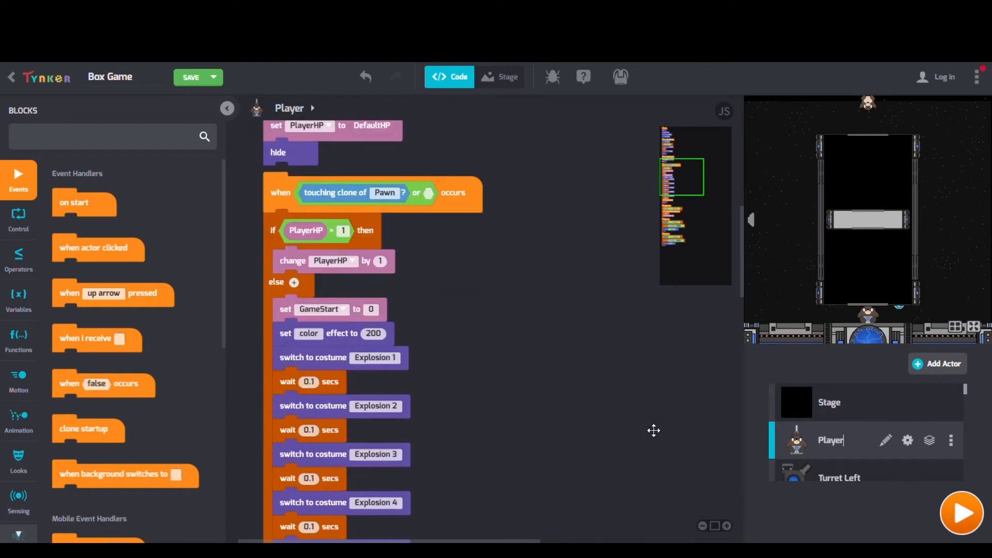
{"action": "scroll", "scroll_direction": "down", "scroll_amount": 3}
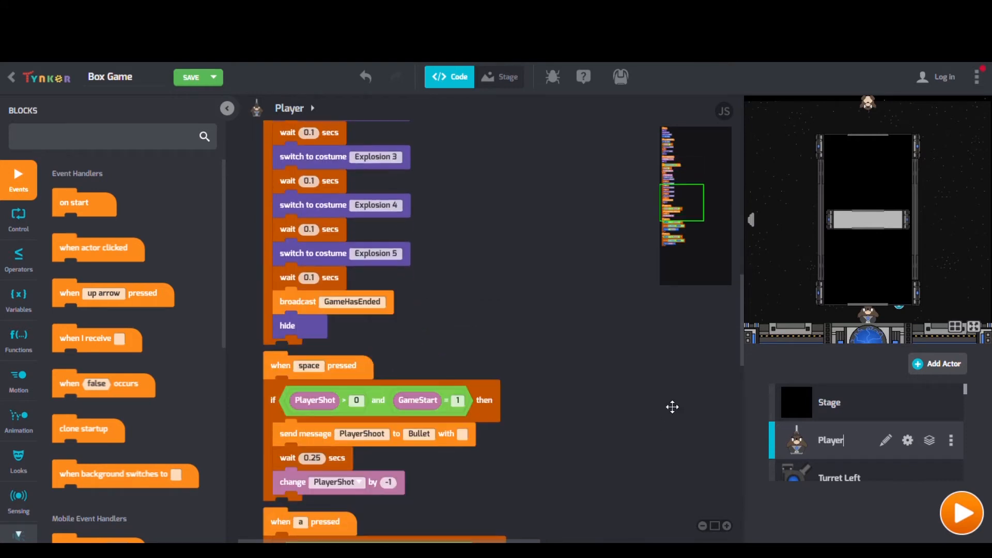
{"action": "left_click", "coordinate": [961, 513]}
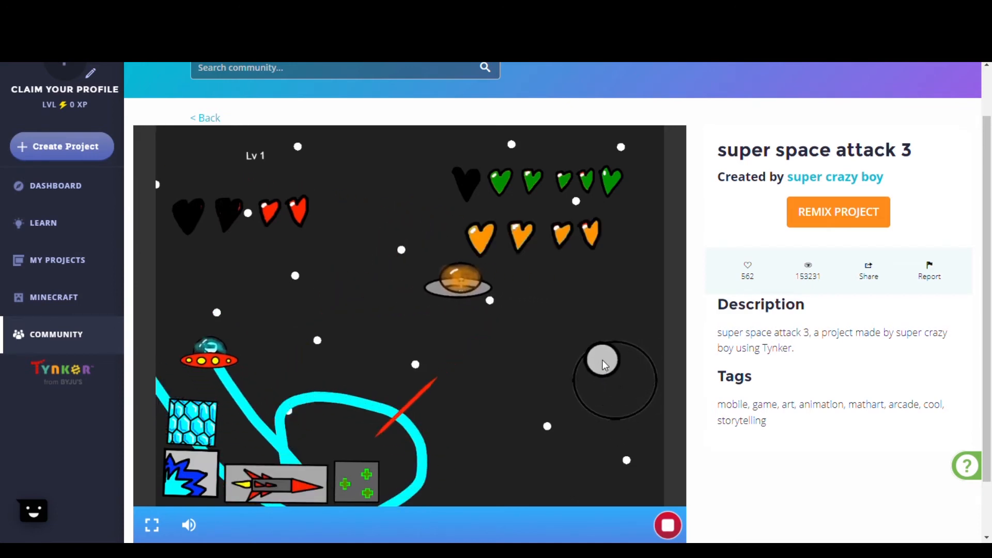
View super space attack 3's drawing, drawing1 and drawing3 scripts, then run it full-size.
{"action": "left_click", "coordinate": [838, 211]}
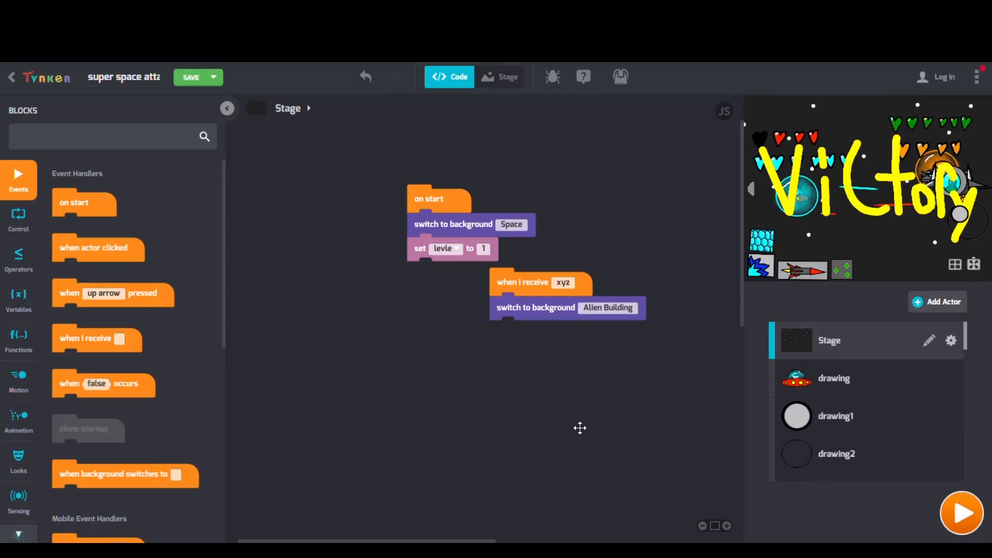
{"action": "mouse_move", "coordinate": [834, 378]}
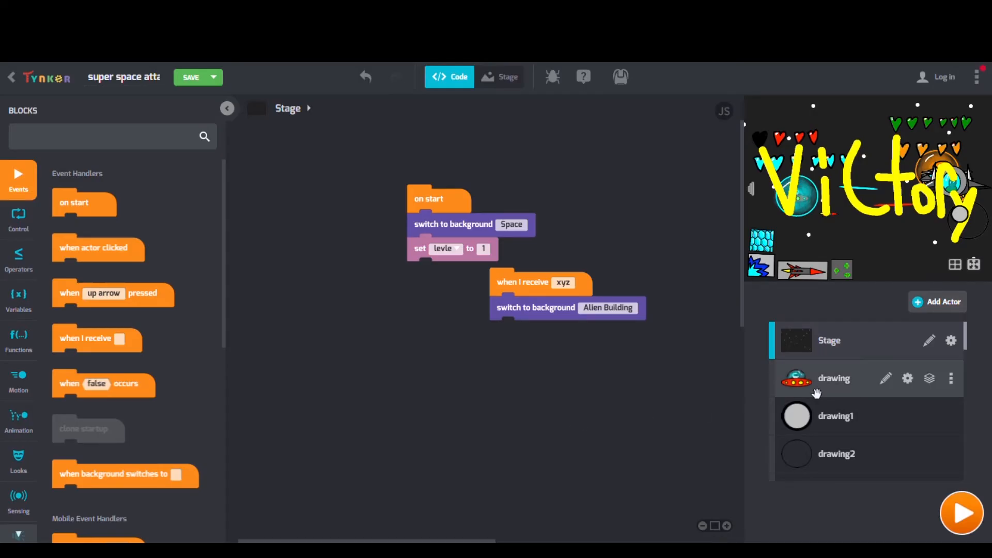
{"action": "left_click", "coordinate": [834, 378]}
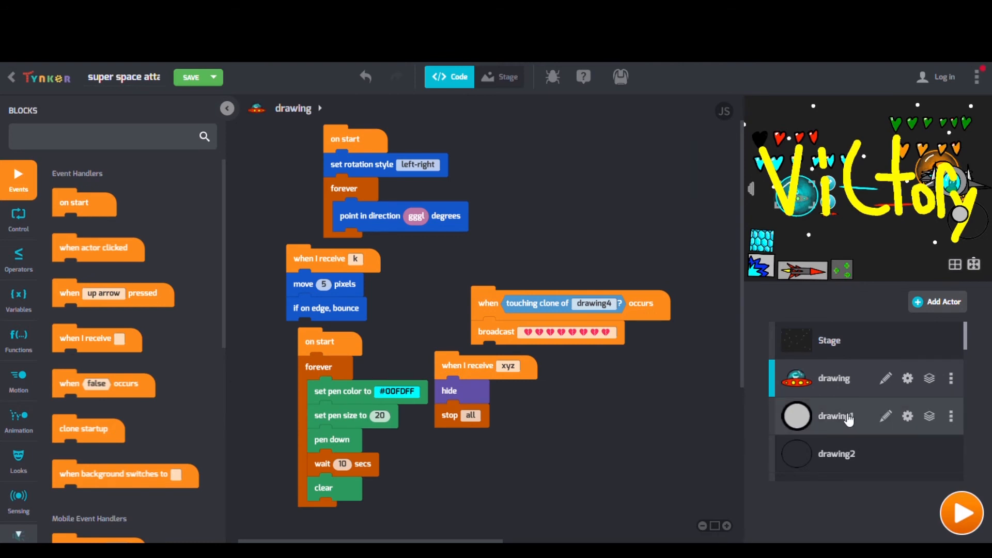
{"action": "left_click", "coordinate": [835, 416]}
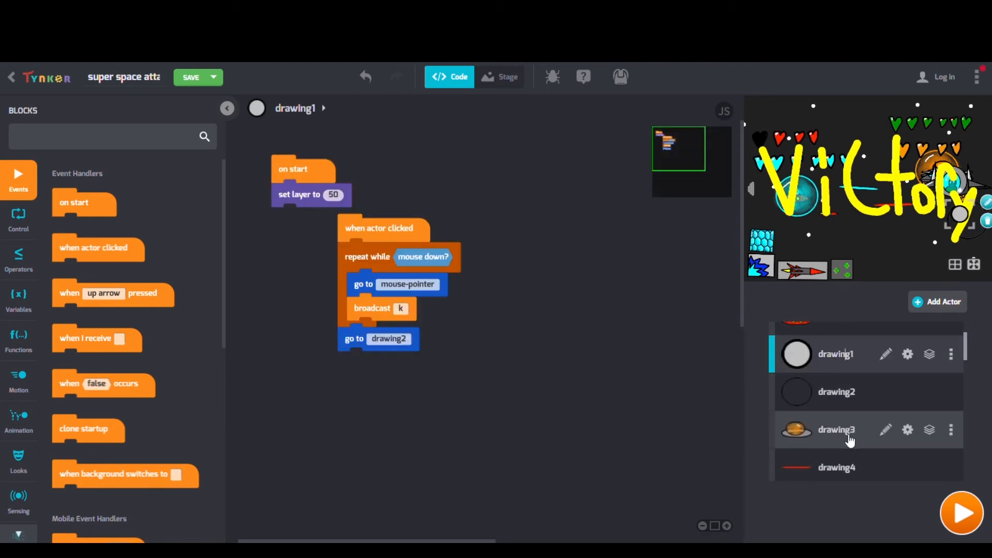
{"action": "left_click", "coordinate": [835, 430]}
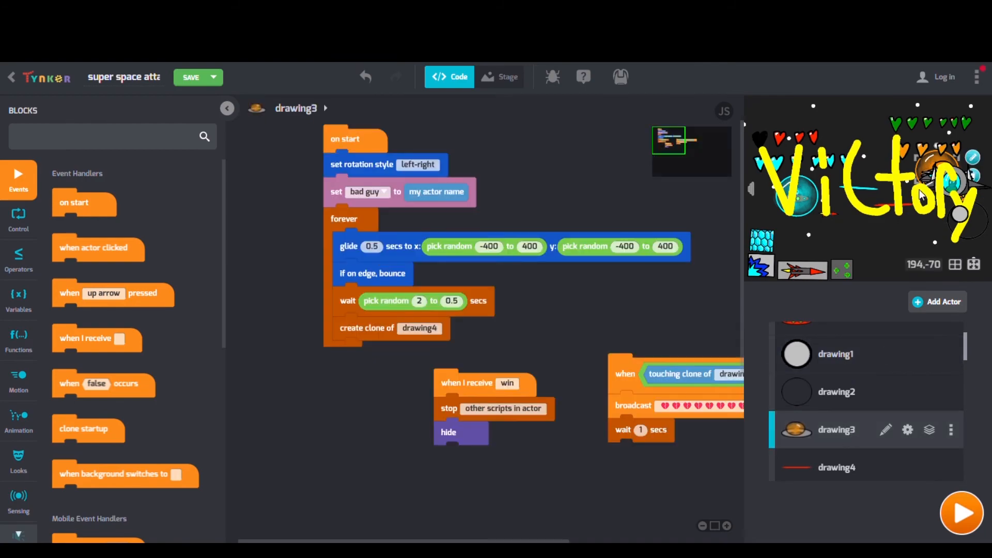
{"action": "left_click", "coordinate": [961, 514]}
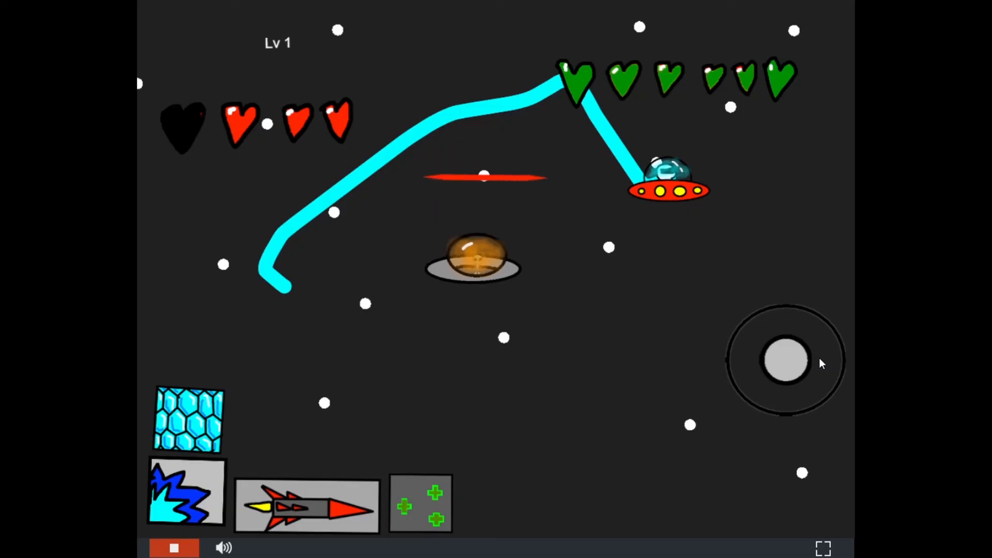